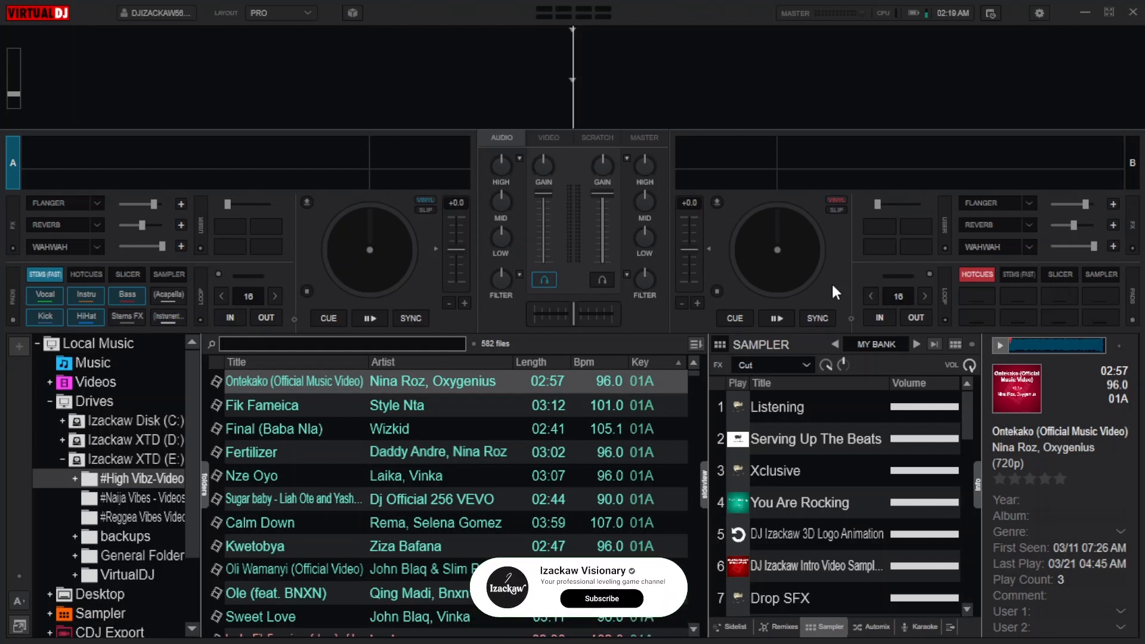
- Open the advanced keyboard mapping editor for the Custom Keyboard Mapping Tutorials map
{"action": "left_click", "coordinate": [601, 598]}
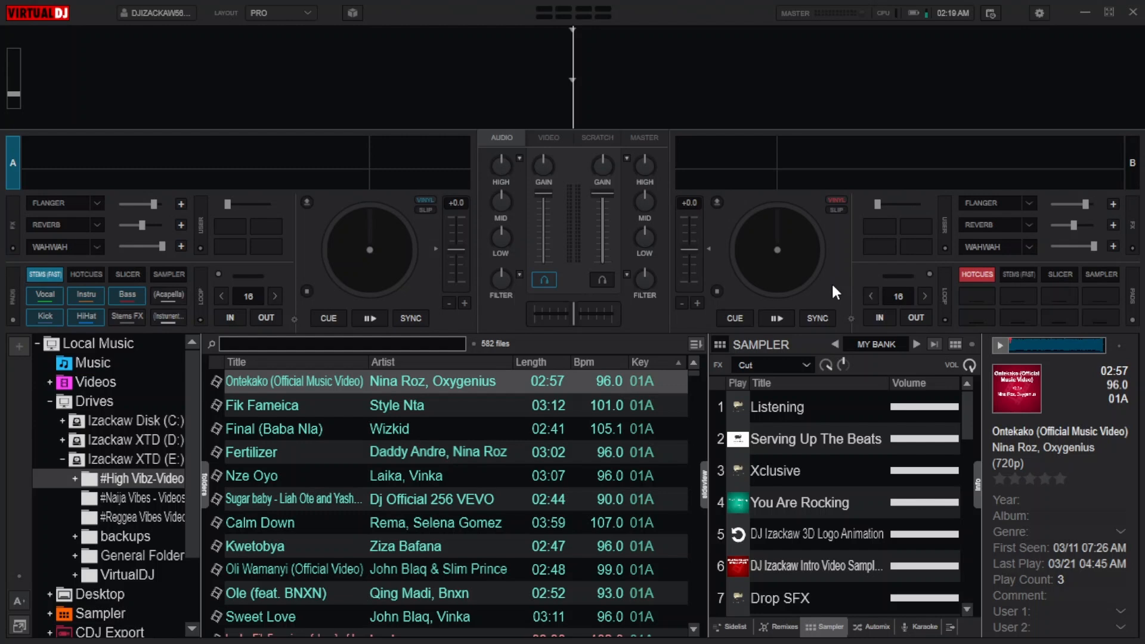
{"action": "mouse_move", "coordinate": [1041, 13]}
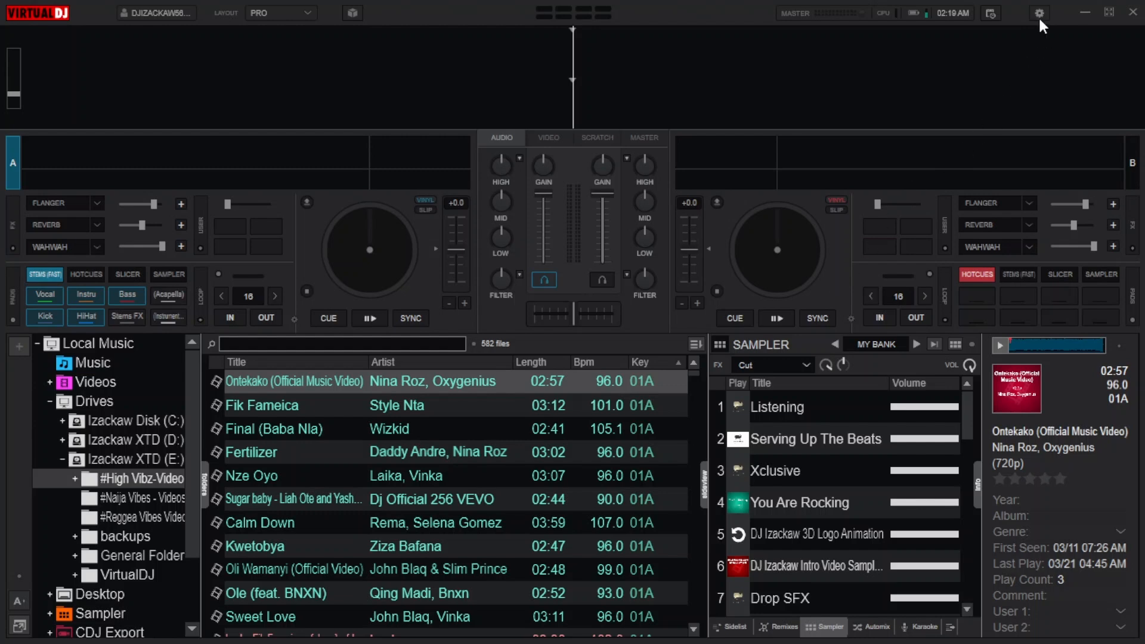
{"action": "left_click", "coordinate": [1038, 13]}
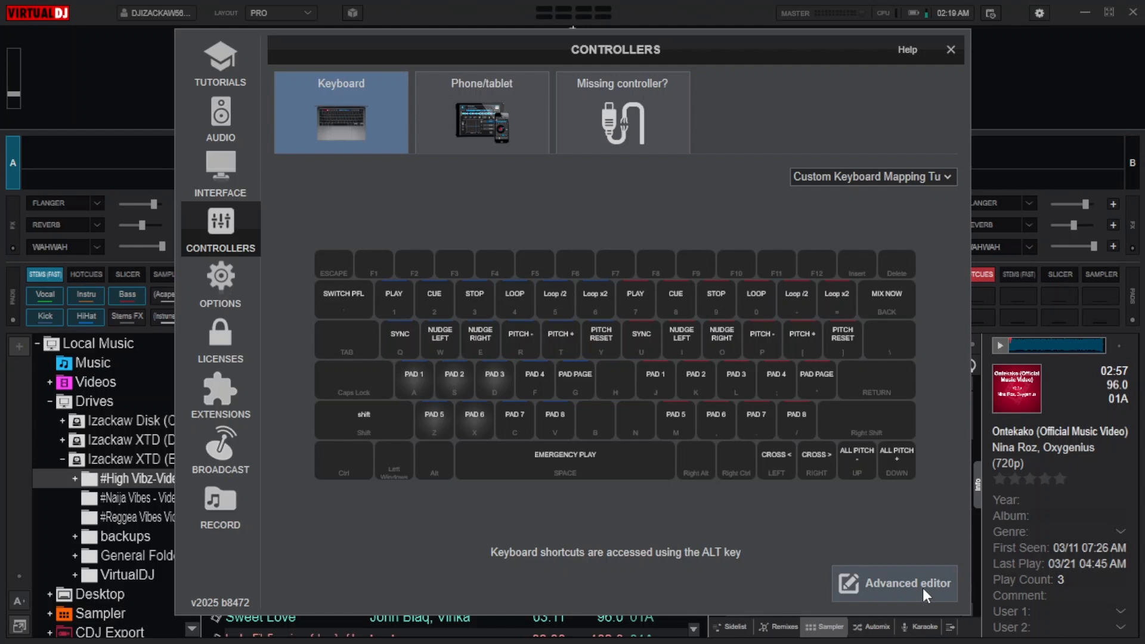
{"action": "left_click", "coordinate": [894, 583]}
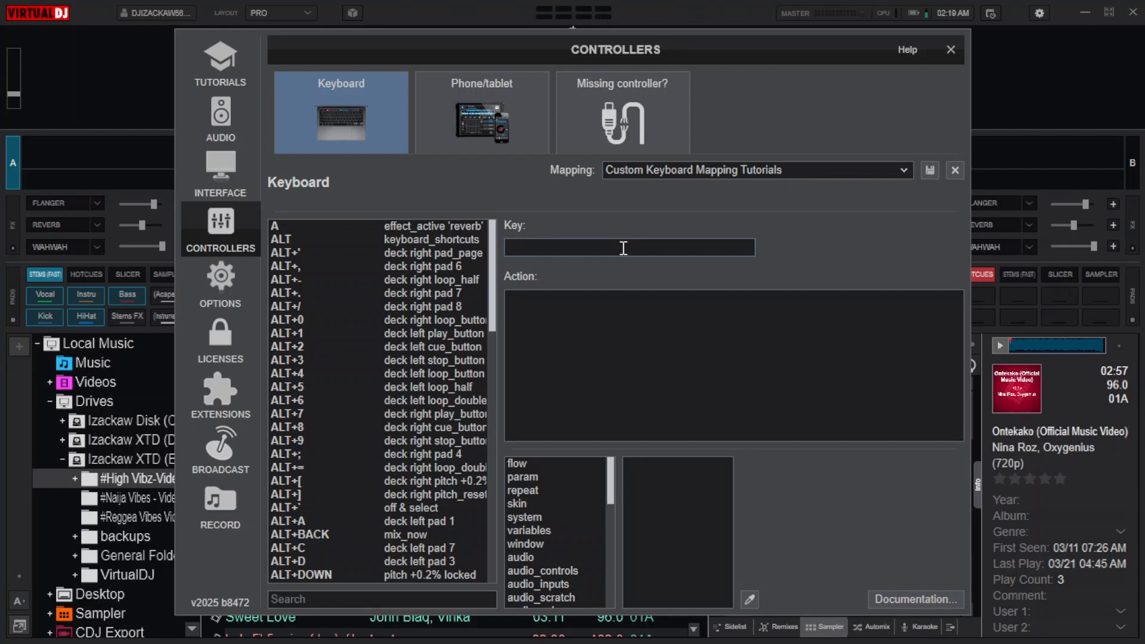
- Create a key G mapping with the action padfx "echo out" 80%
{"action": "type", "text": "G"}
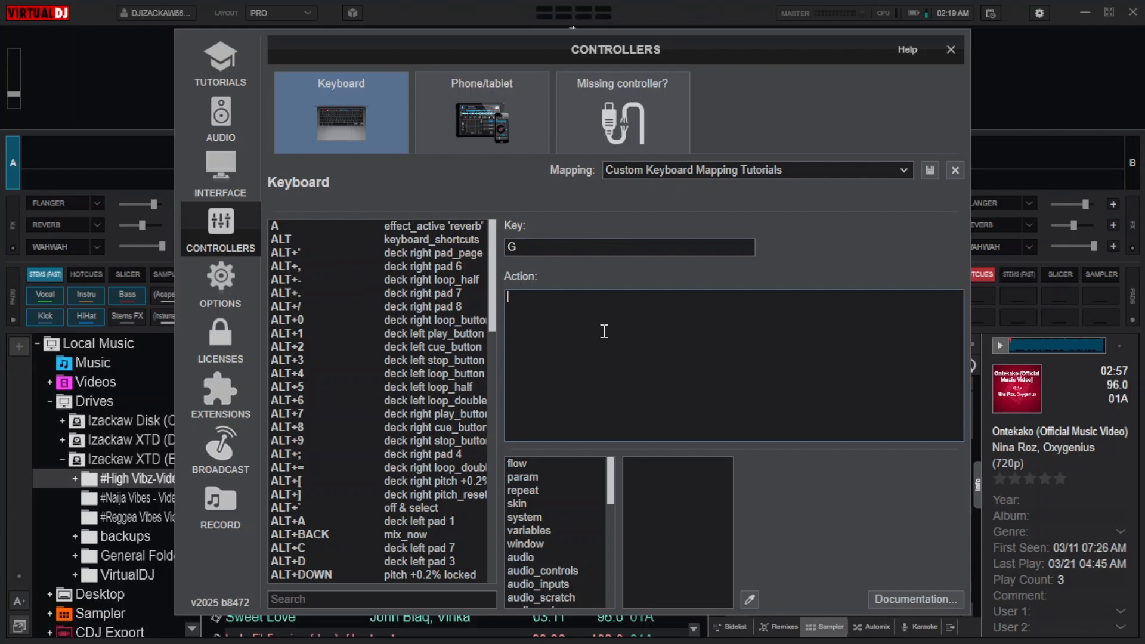
{"action": "type", "text": "padfx \""}
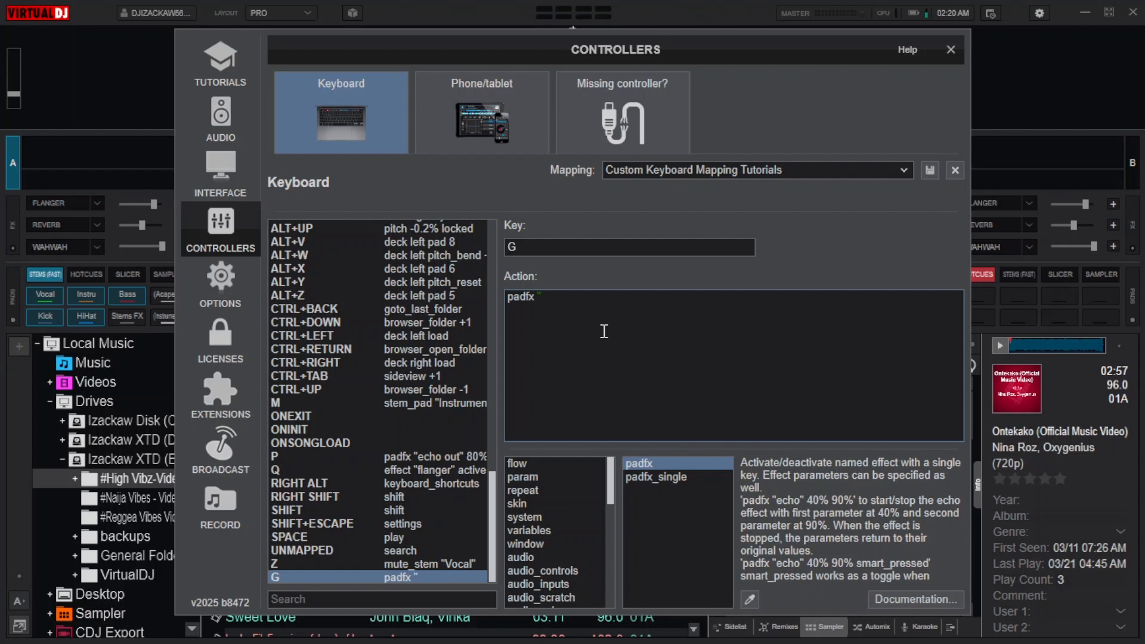
{"action": "type", "text": "ech"}
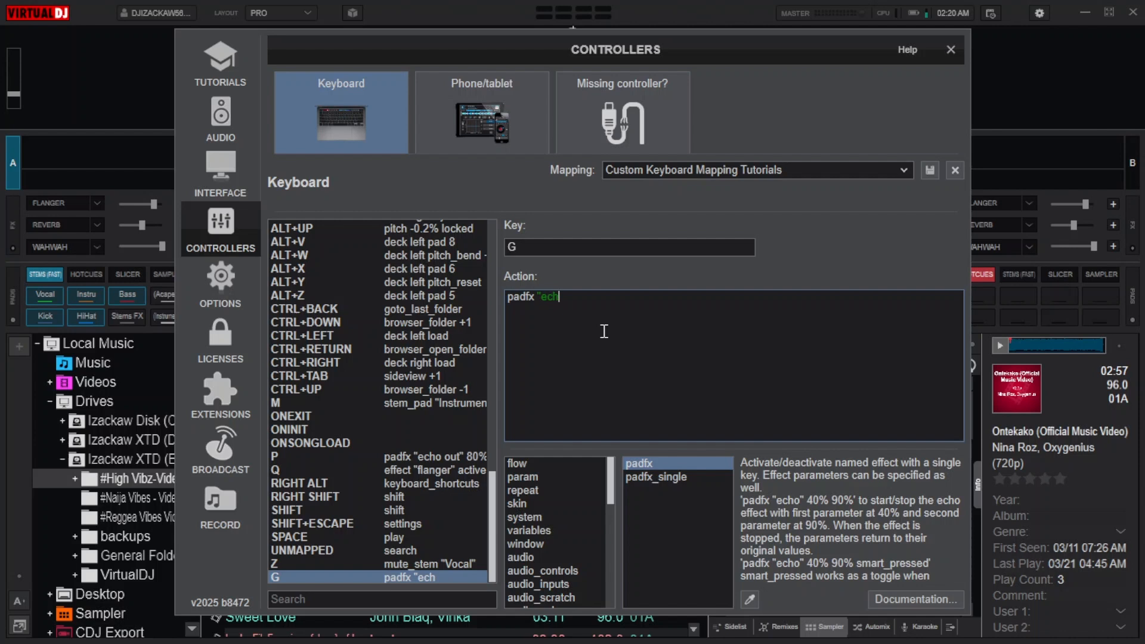
{"action": "type", "text": "o out"}
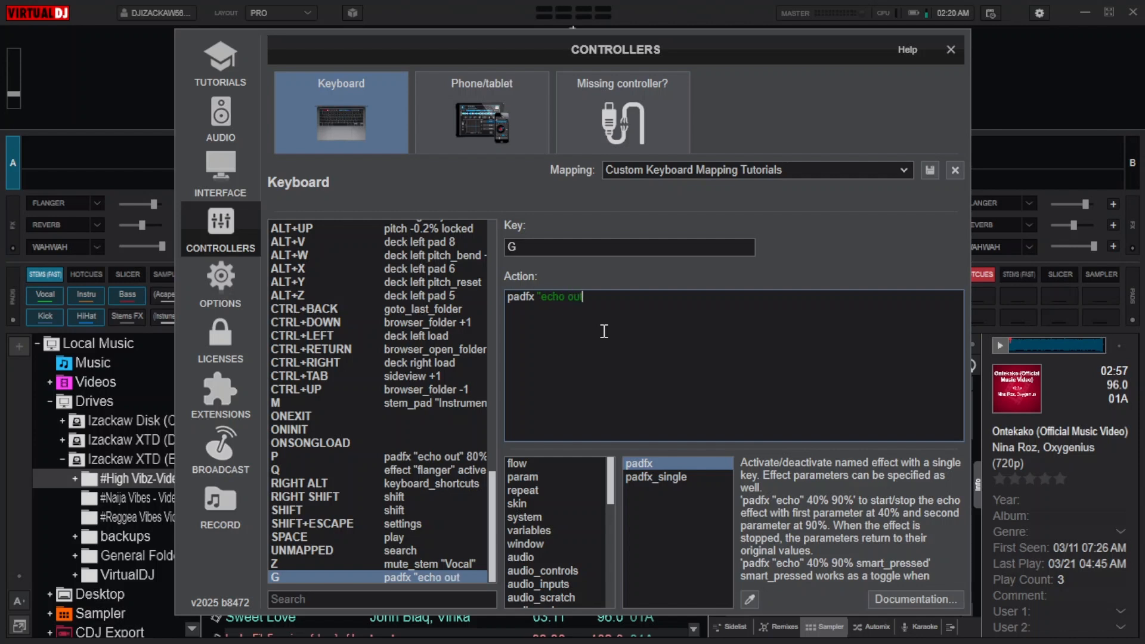
{"action": "type", "text": "t\""}
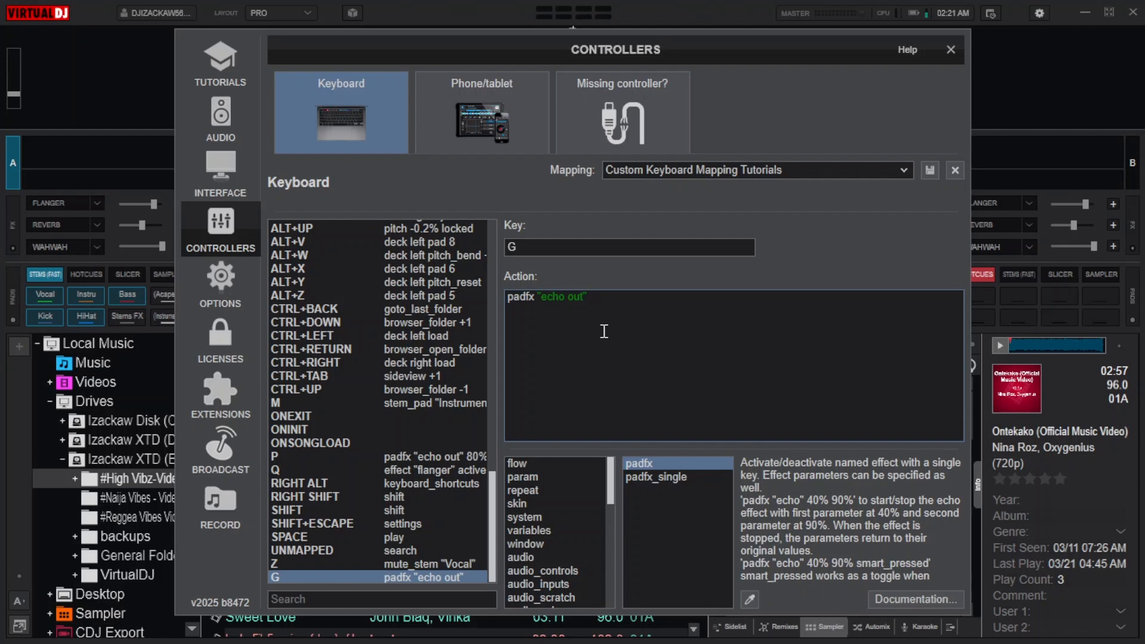
{"action": "type", "text": "80%"}
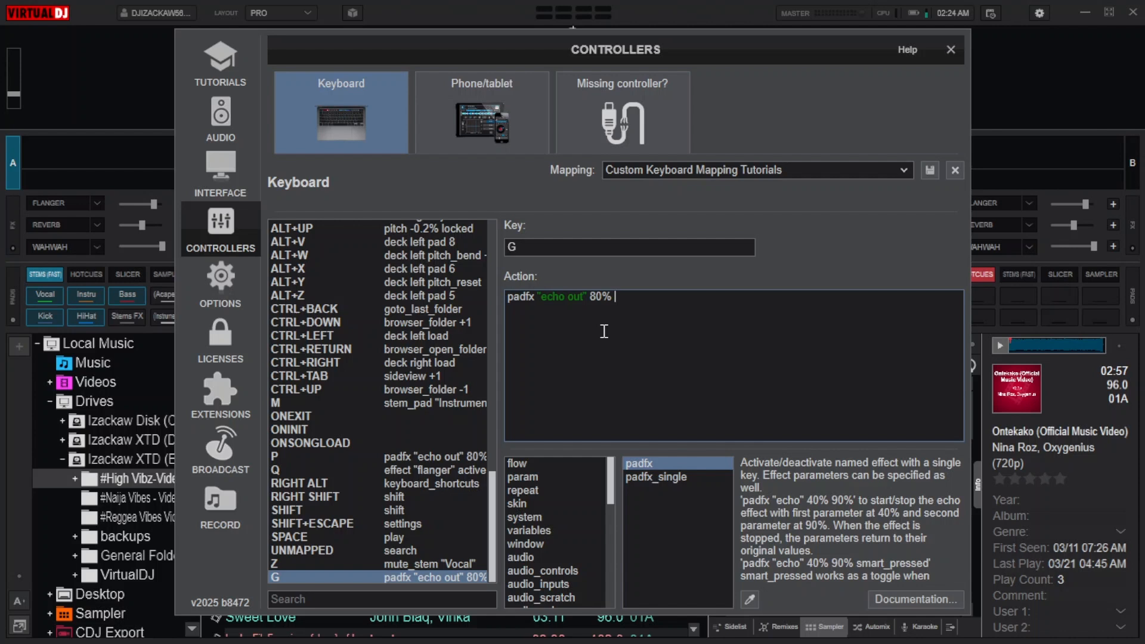
- Append 50% and 70% to key G's padfx "echo out" 80% action
{"action": "type", "text": "50%"}
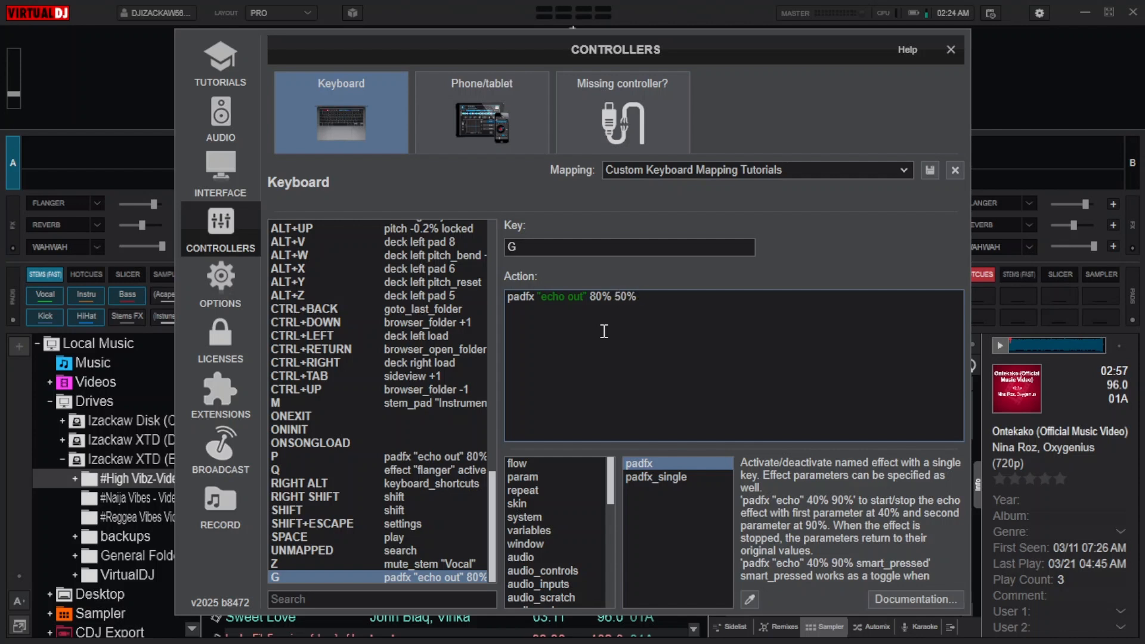
{"action": "type", "text": "70"}
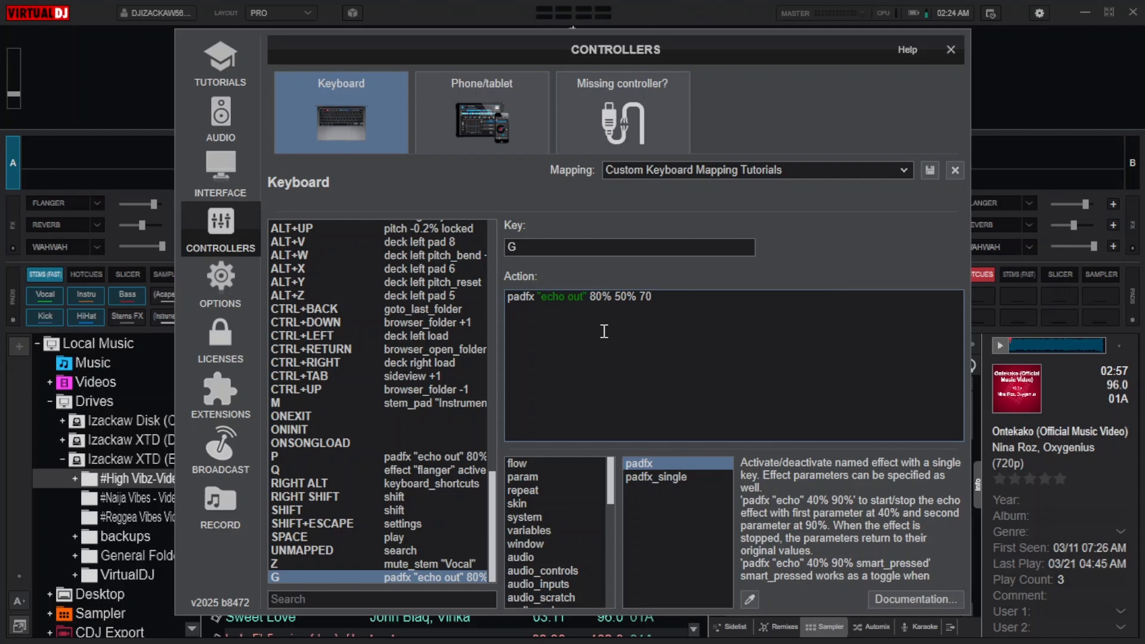
{"action": "type", "text": "%"}
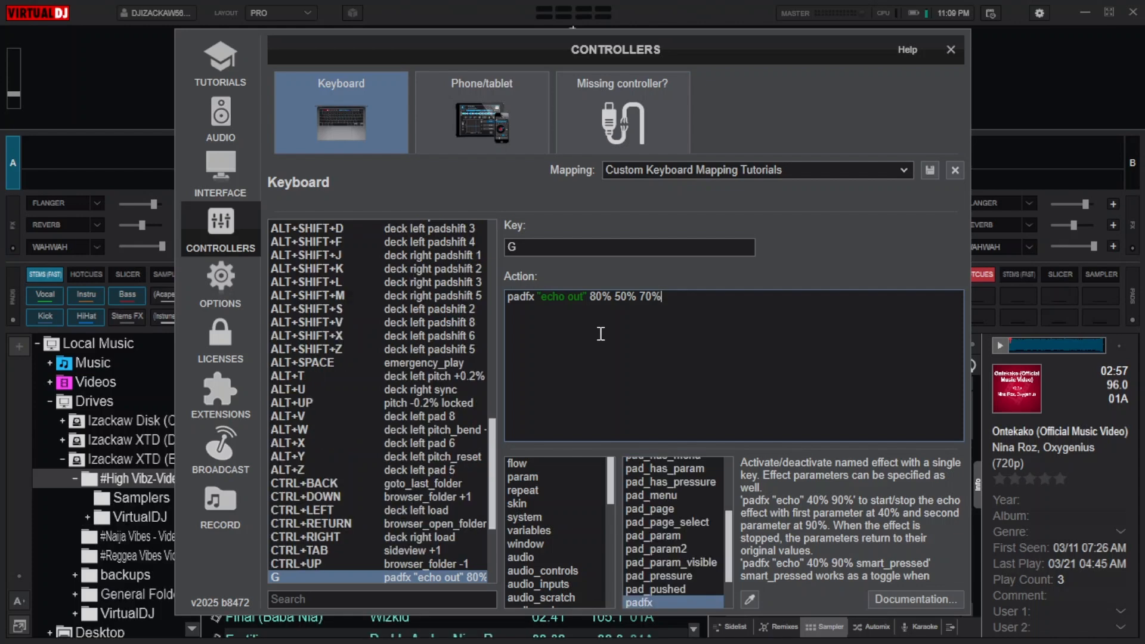
- Append the beat value 1bt and the smart_pressed option to key G's action
{"action": "type", "text": "1bt"}
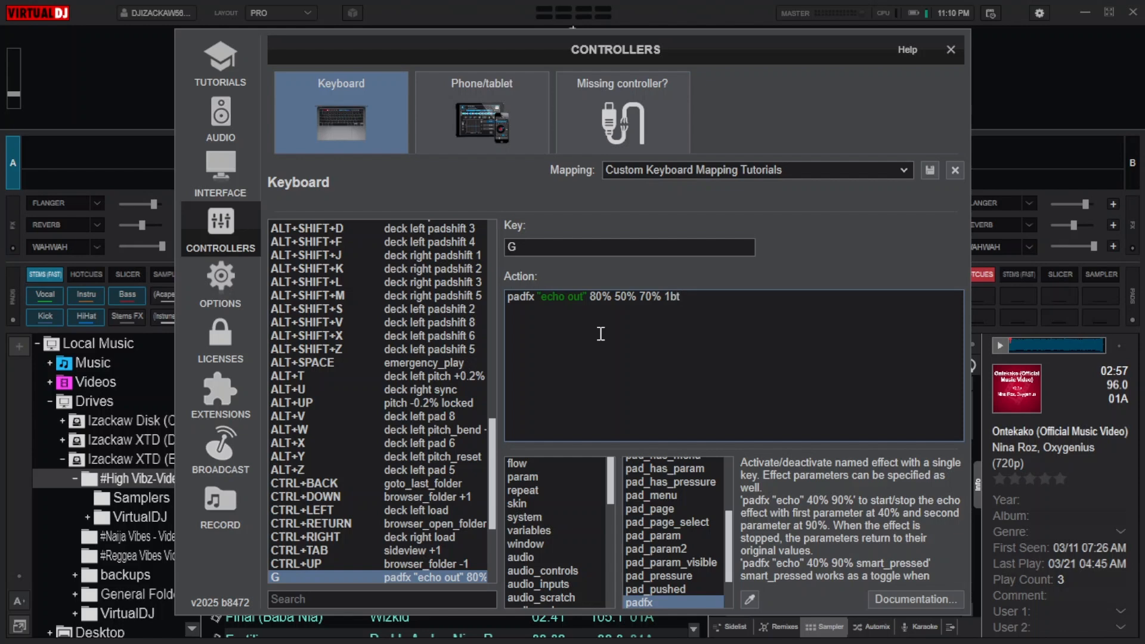
{"action": "type", "text": "smart"}
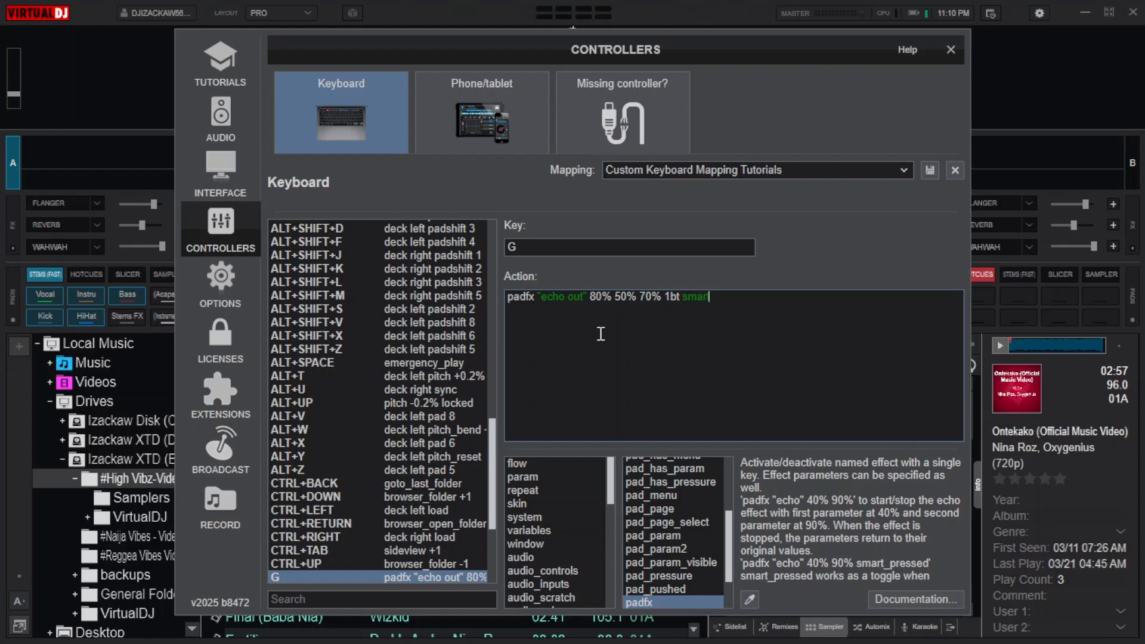
{"action": "type", "text": "_pr"}
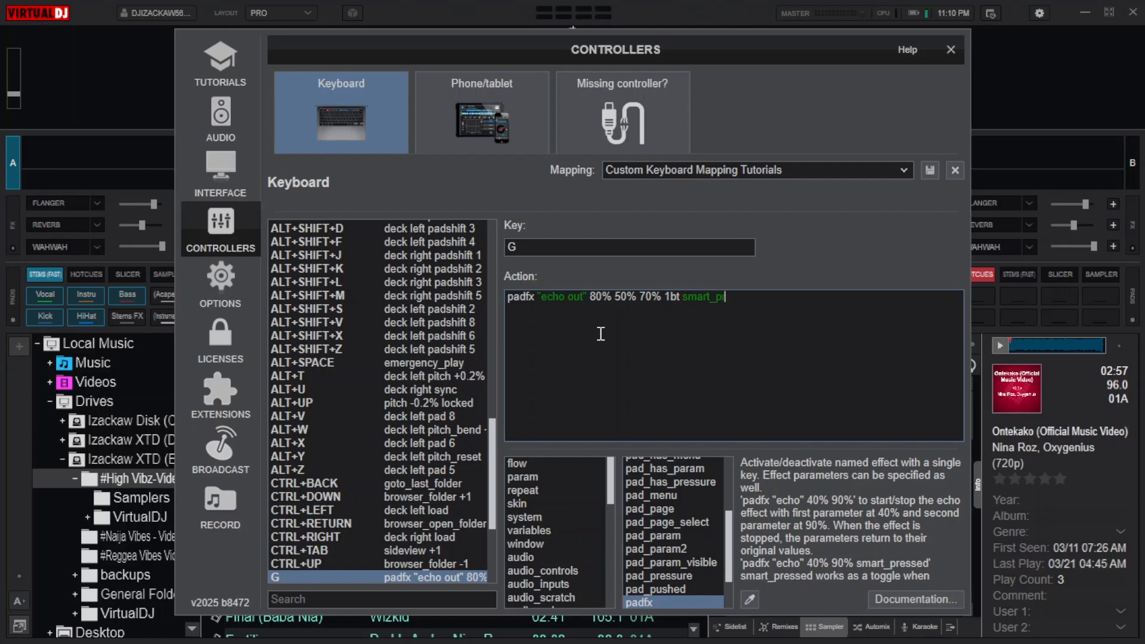
{"action": "type", "text": "essed"}
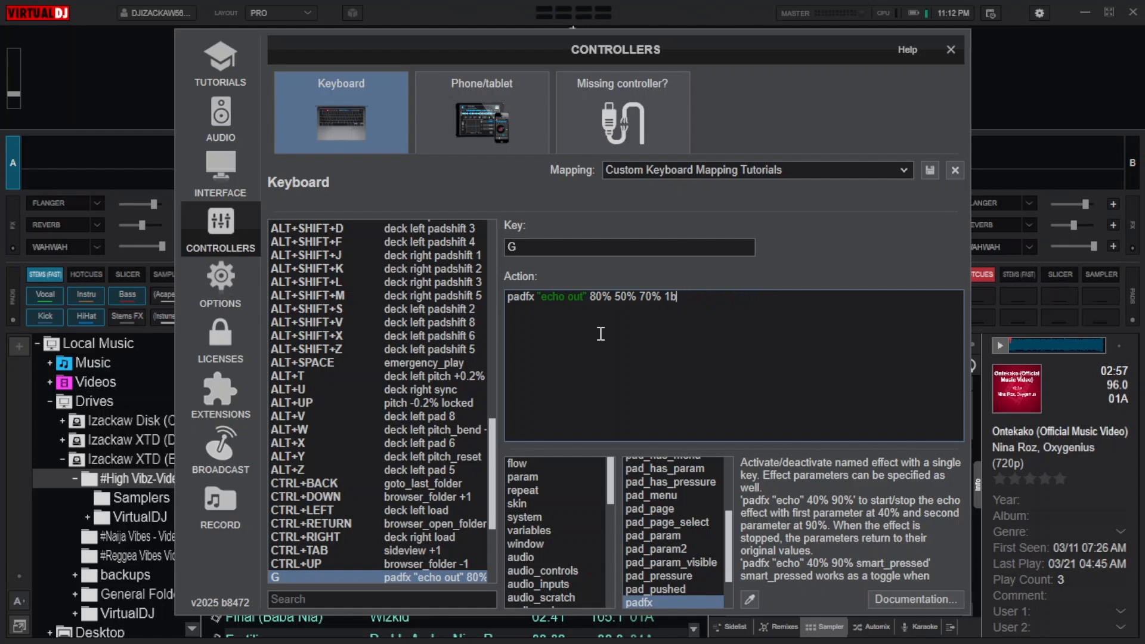
- Change key G's action to padfx "echo out" 80% 1bt 'stemfx:vocal'
{"action": "key", "text": "BackSpace"}
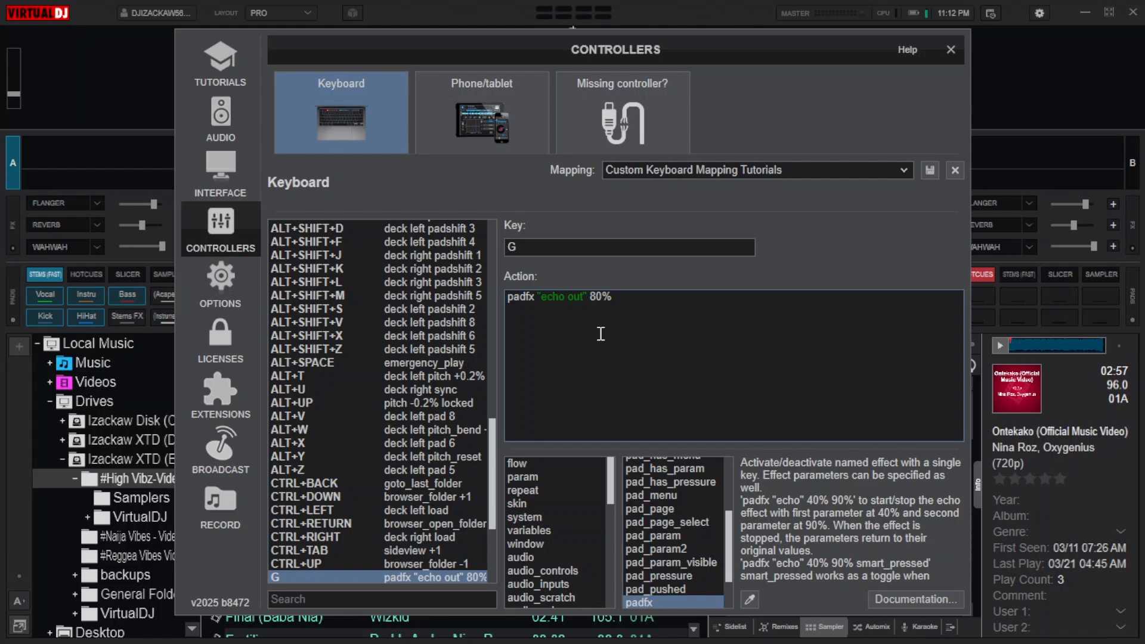
{"action": "type", "text": "1bt"}
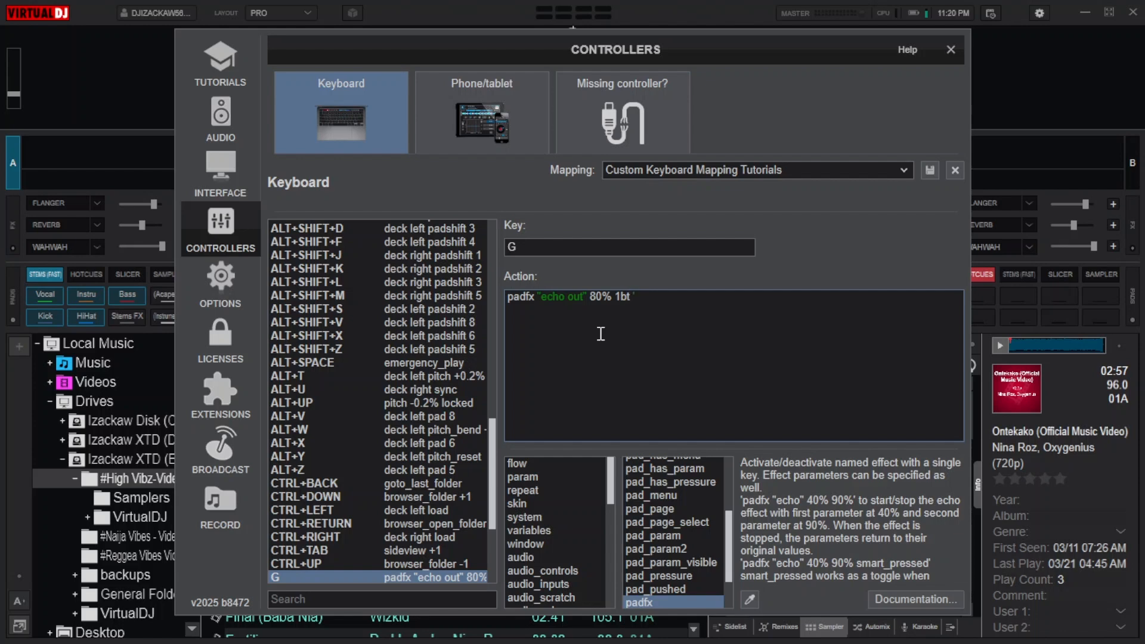
{"action": "type", "text": "'stem"}
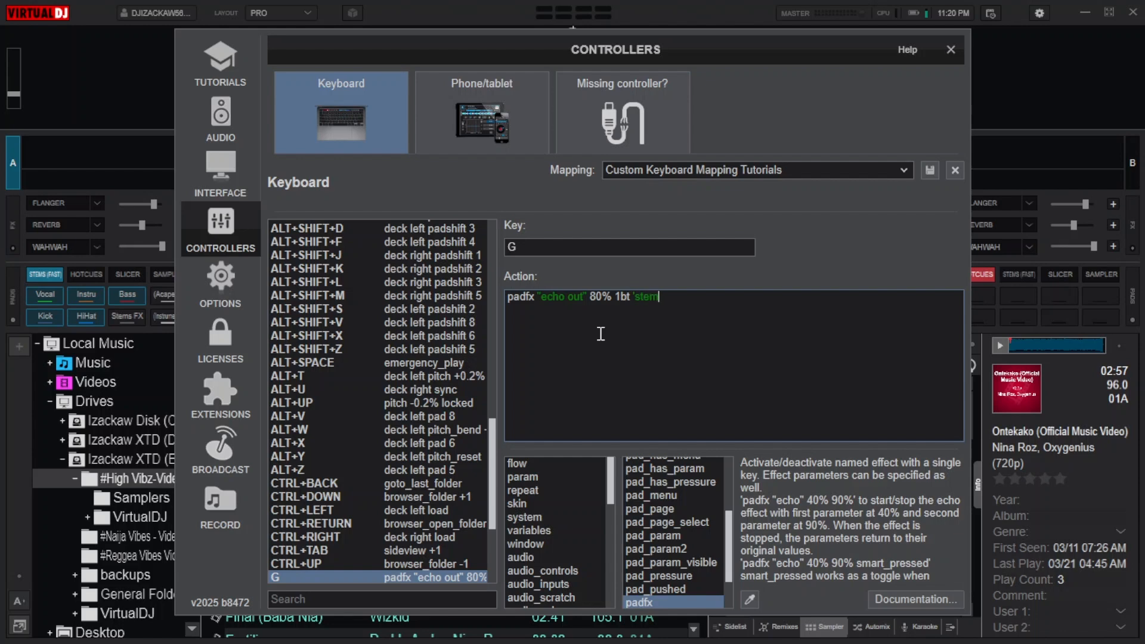
{"action": "type", "text": "fx:"}
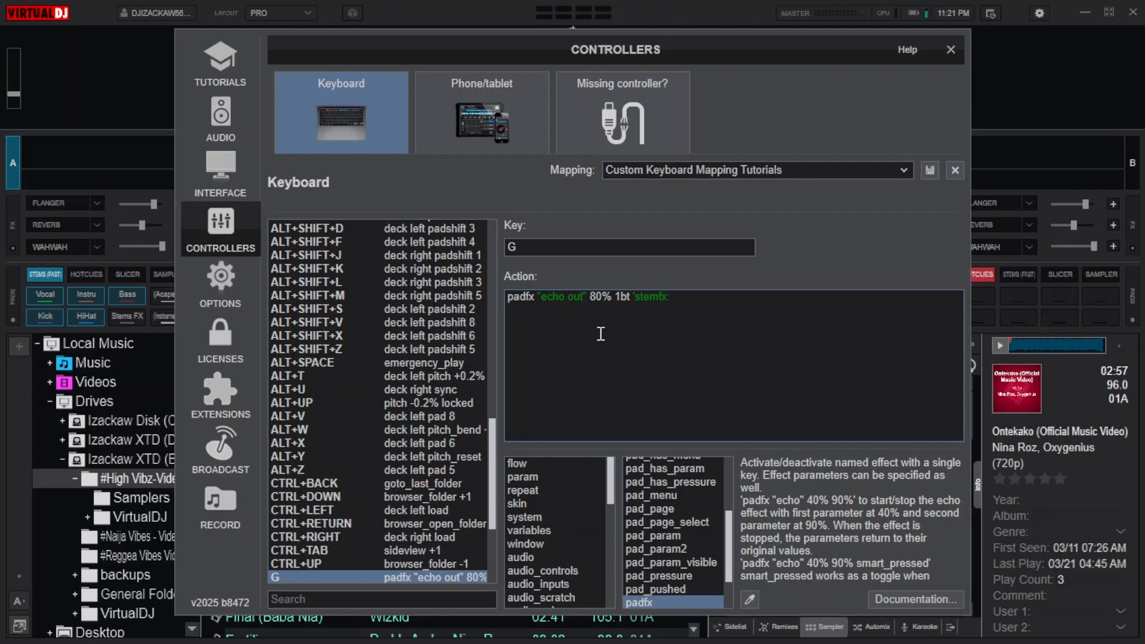
{"action": "type", "text": "vocal"}
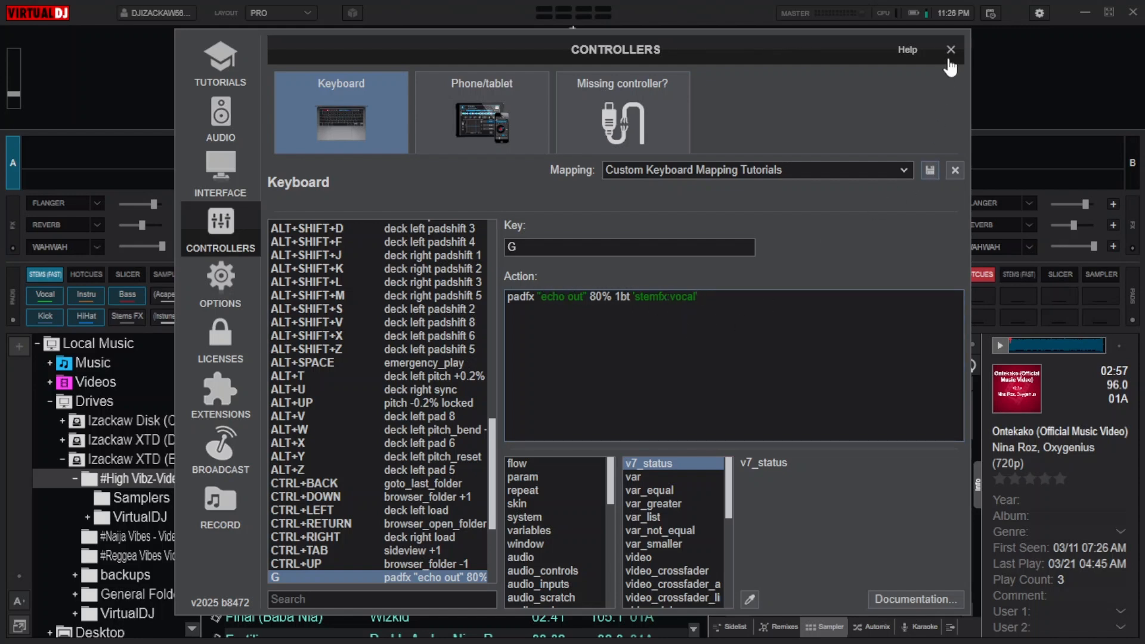
- Close the controller settings and scroll down the song library
{"action": "left_click", "coordinate": [950, 49]}
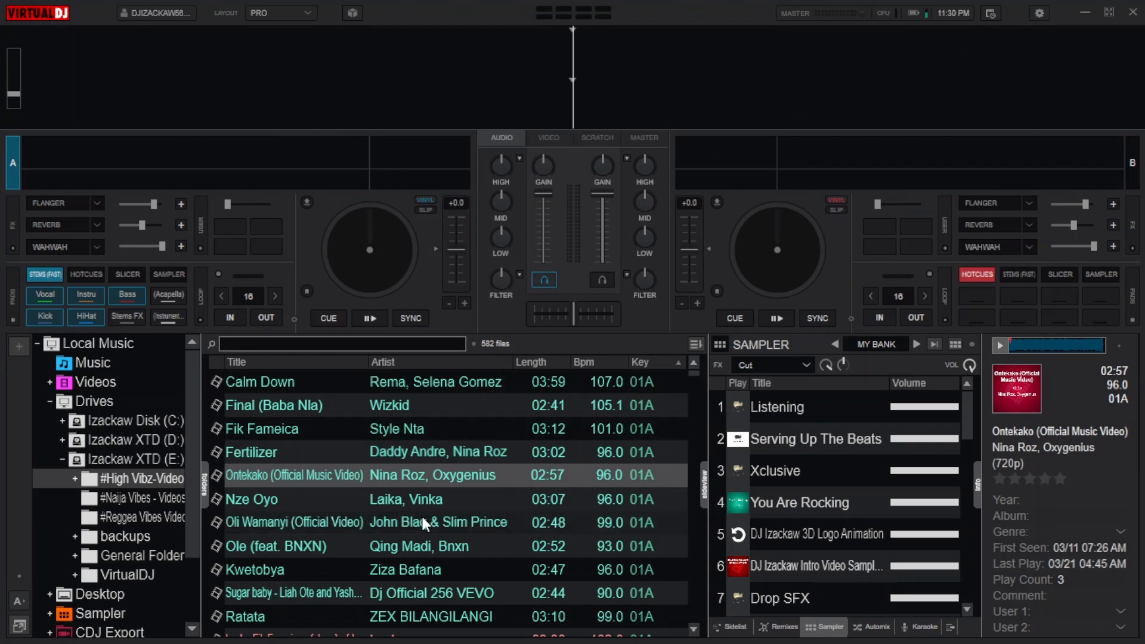
{"action": "scroll", "scroll_direction": "down", "scroll_amount": 3}
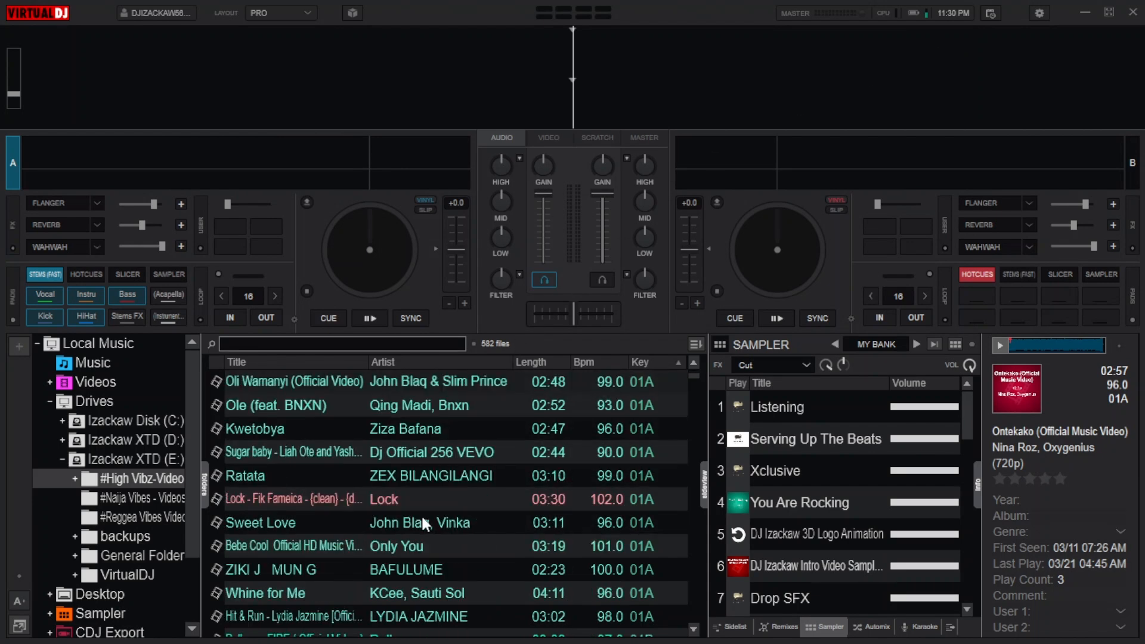
{"action": "scroll", "scroll_direction": "down", "scroll_amount": 3}
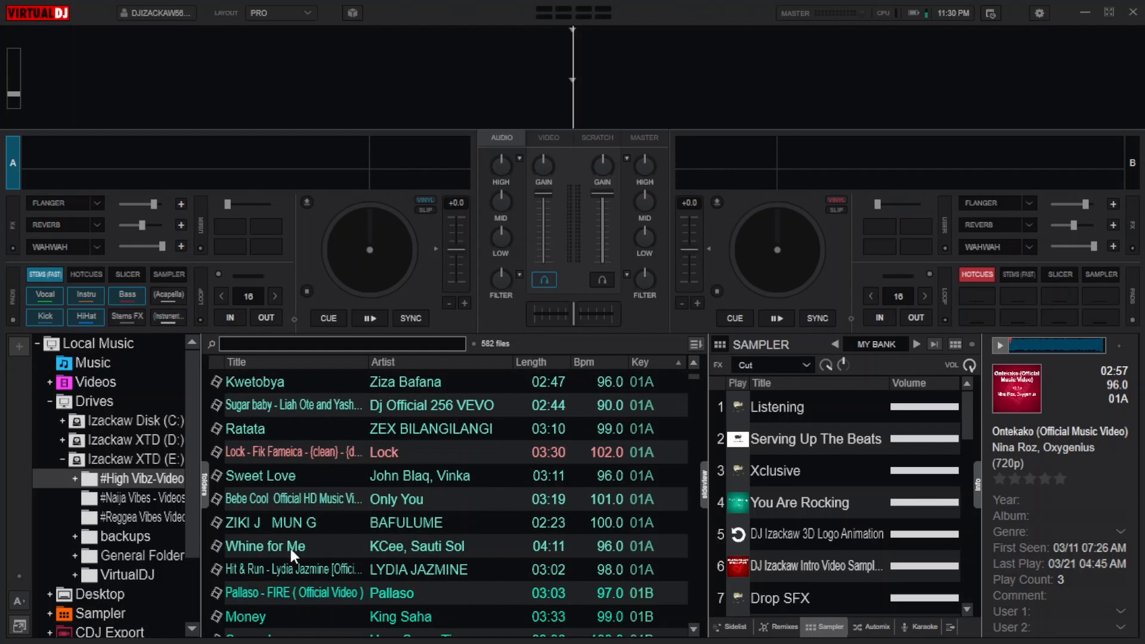
- Load Hit & Run by Lydia Jazmine onto deck A and play it
{"action": "double_click", "coordinate": [292, 569]}
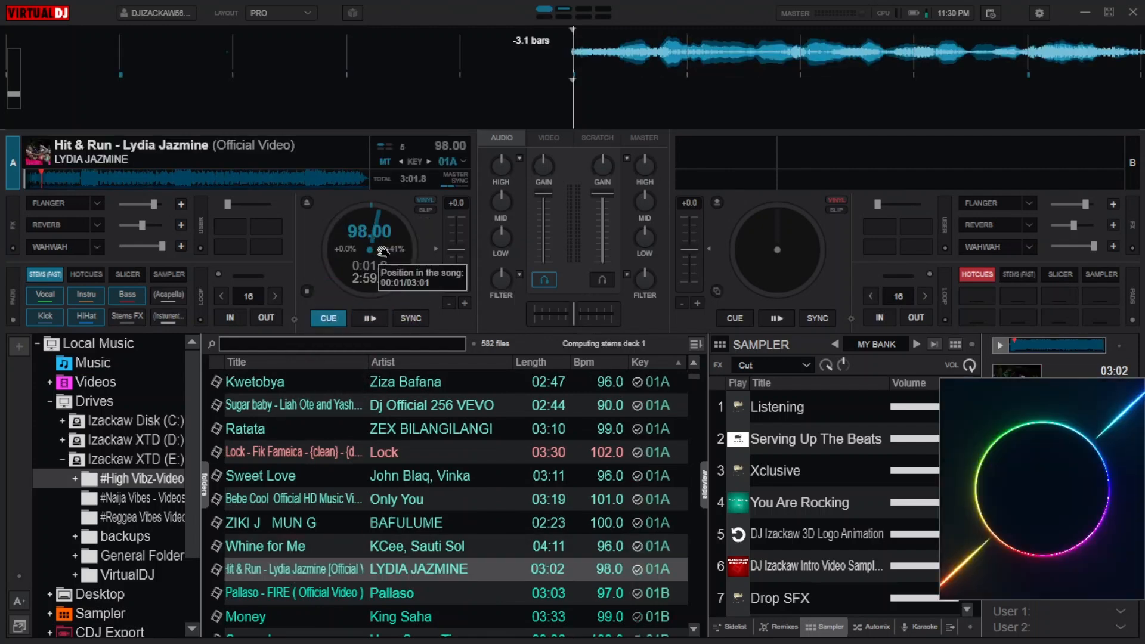
{"action": "left_click", "coordinate": [369, 318]}
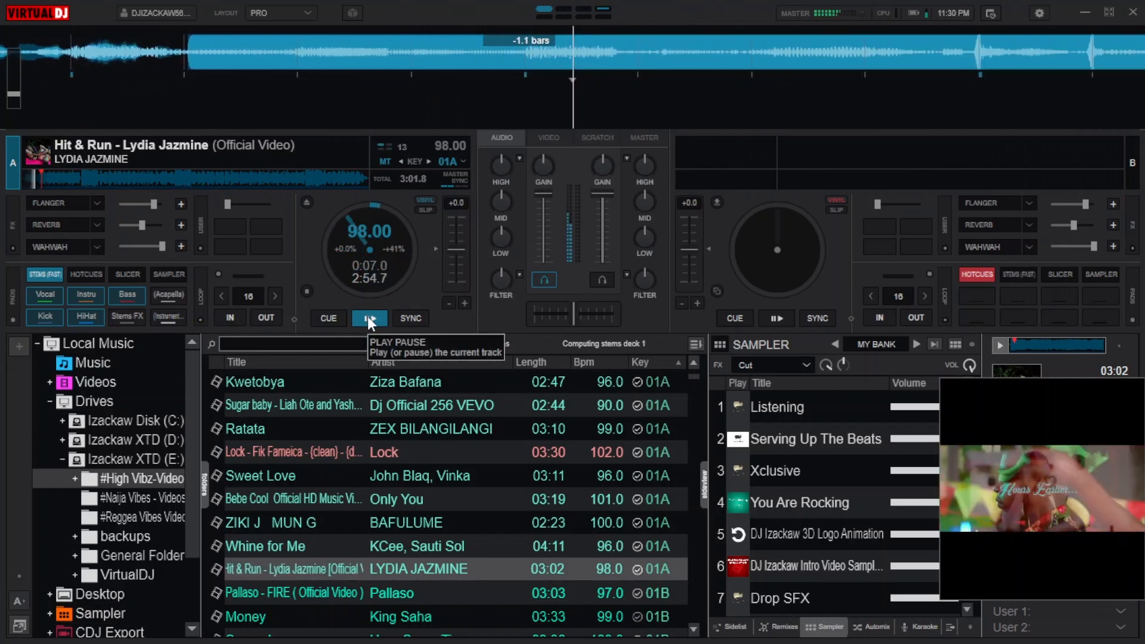
{"action": "left_click", "coordinate": [370, 318]}
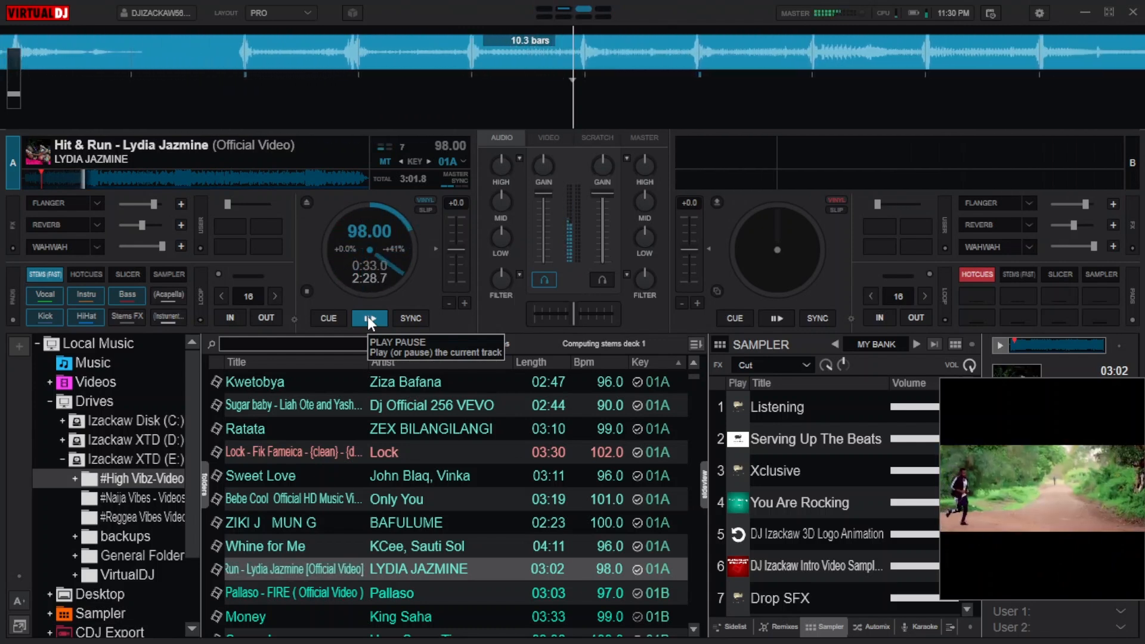
{"action": "left_click", "coordinate": [369, 319]}
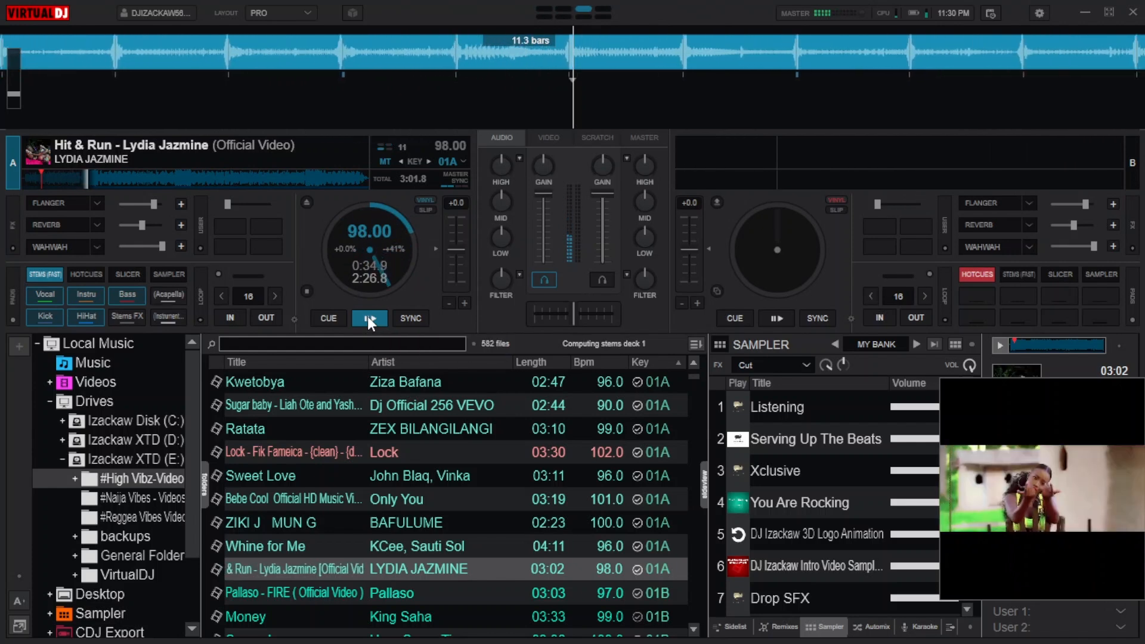